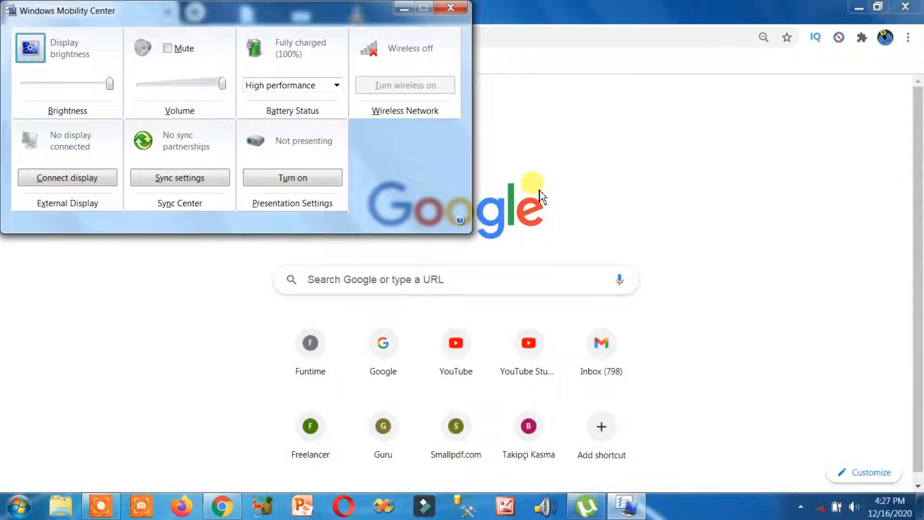
mouse_move(456, 95)
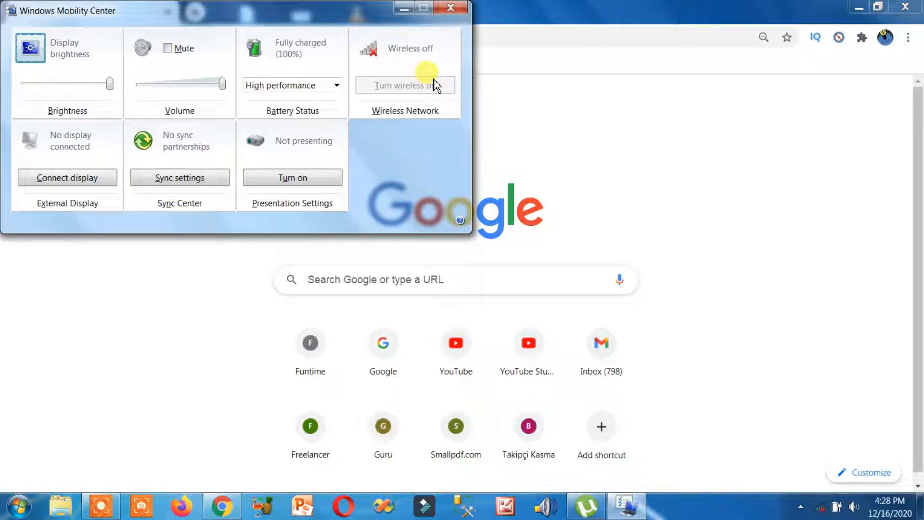
mouse_move(505, 107)
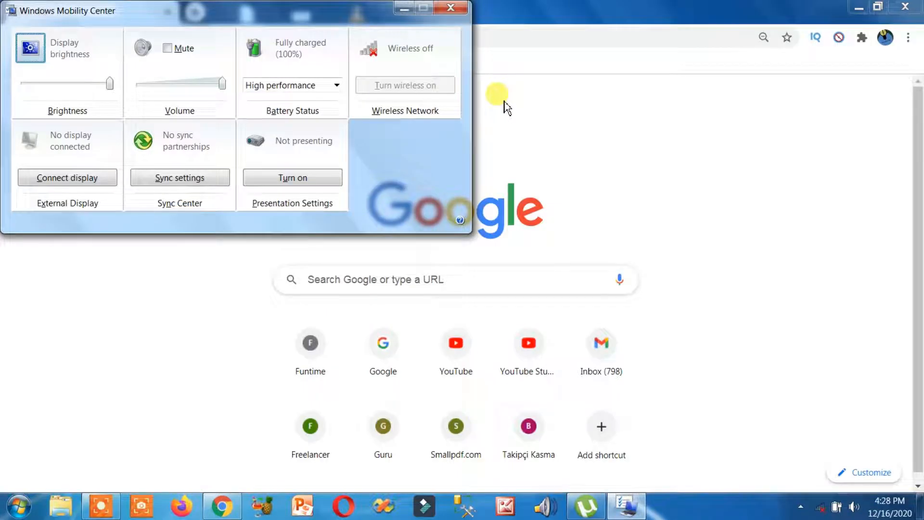
mouse_move(451, 9)
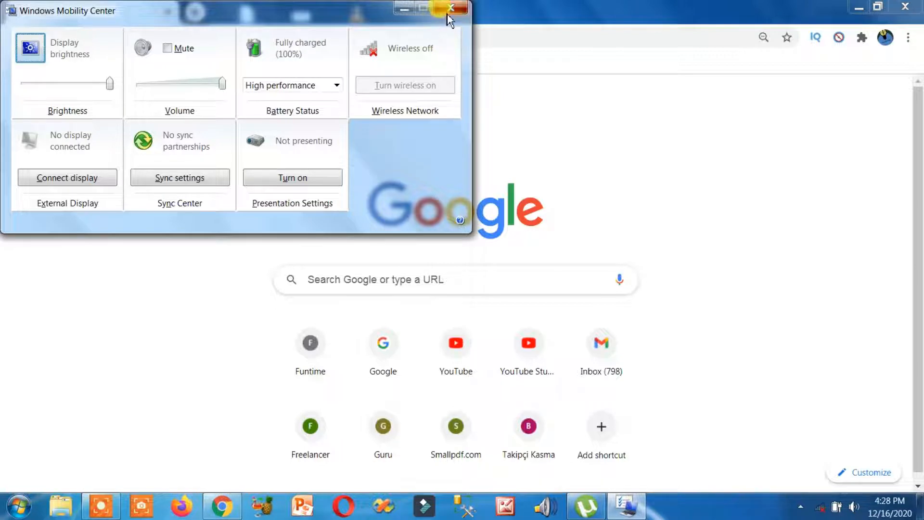
- Close the Windows Mobility Center window, leaving Chrome's new tab page
click(454, 9)
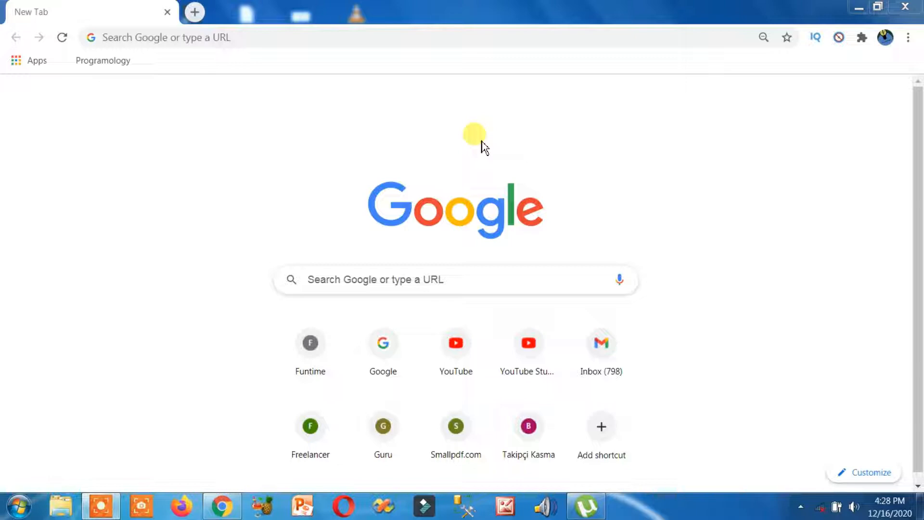
mouse_move(550, 140)
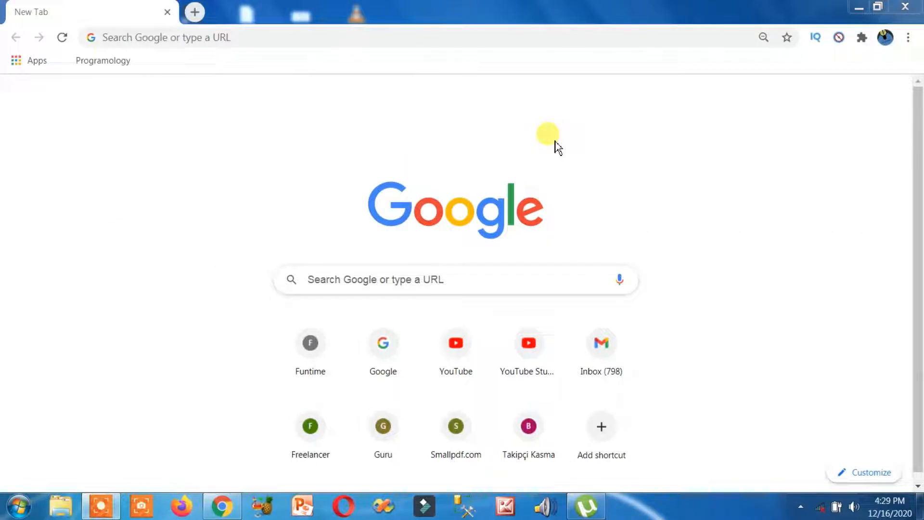
mouse_move(383, 30)
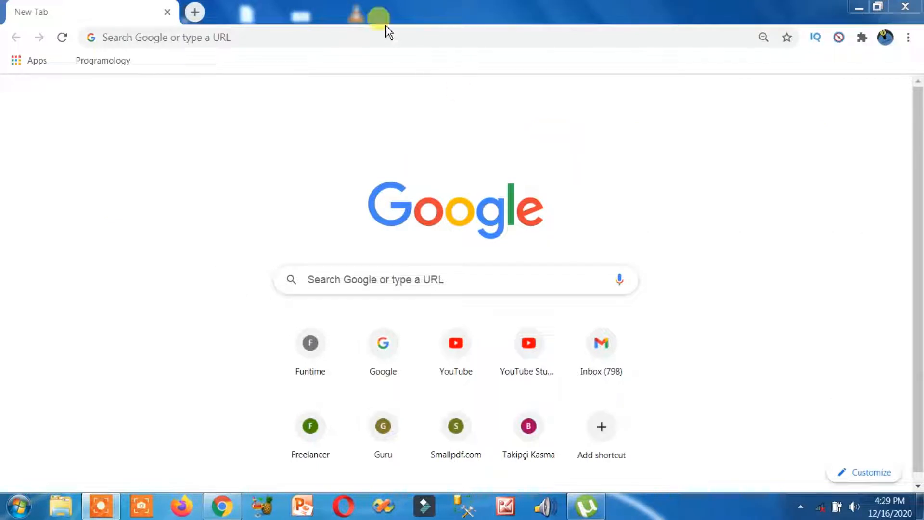
mouse_move(450, 52)
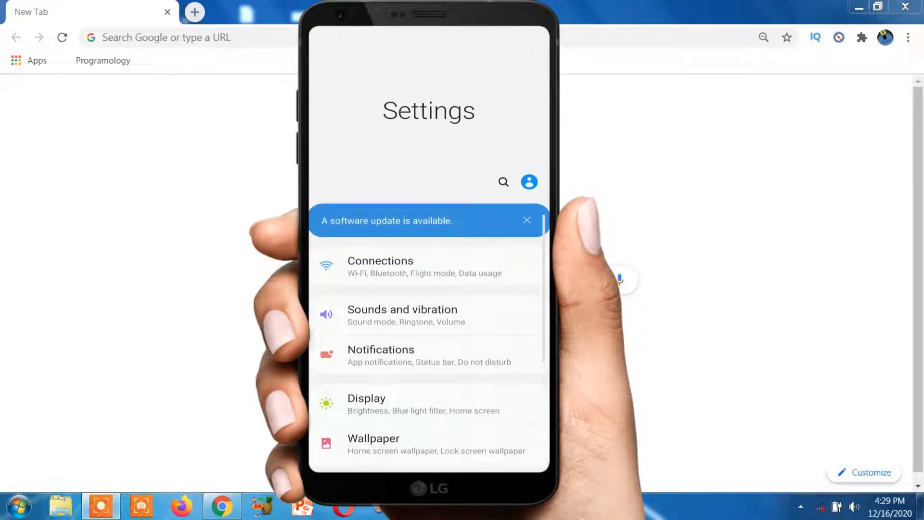
- On the phone, go to Connections > Mobile Hotspot and Tethering and switch a tethering toggle
click(381, 267)
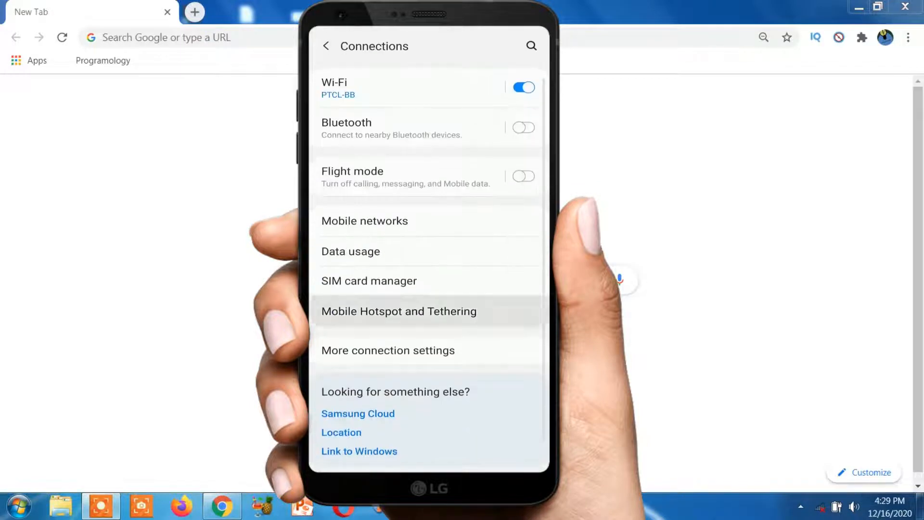
click(399, 311)
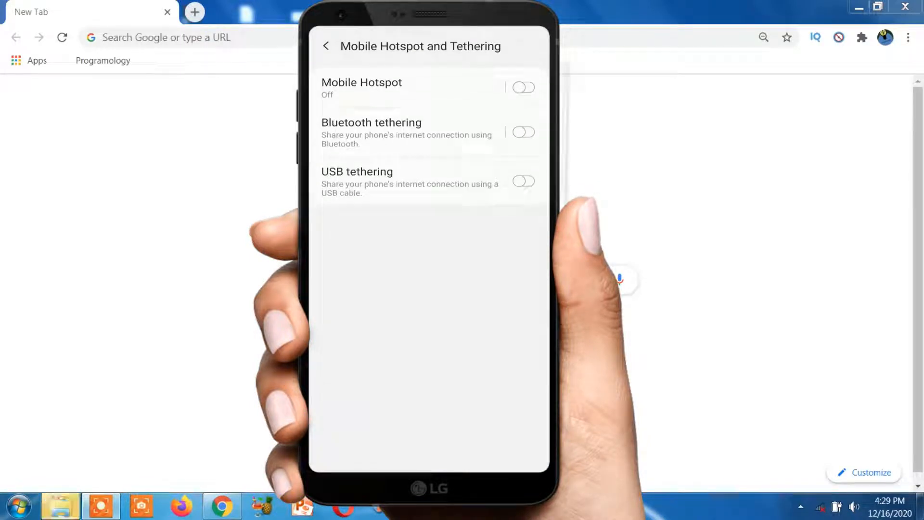
click(523, 181)
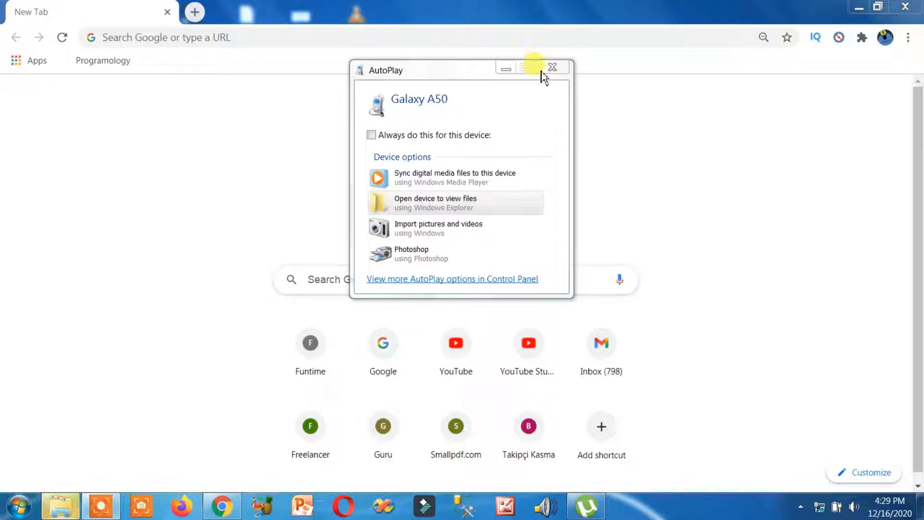
- Dismiss the Windows AutoPlay prompt for the Galaxy A50
click(551, 67)
text(google.com)
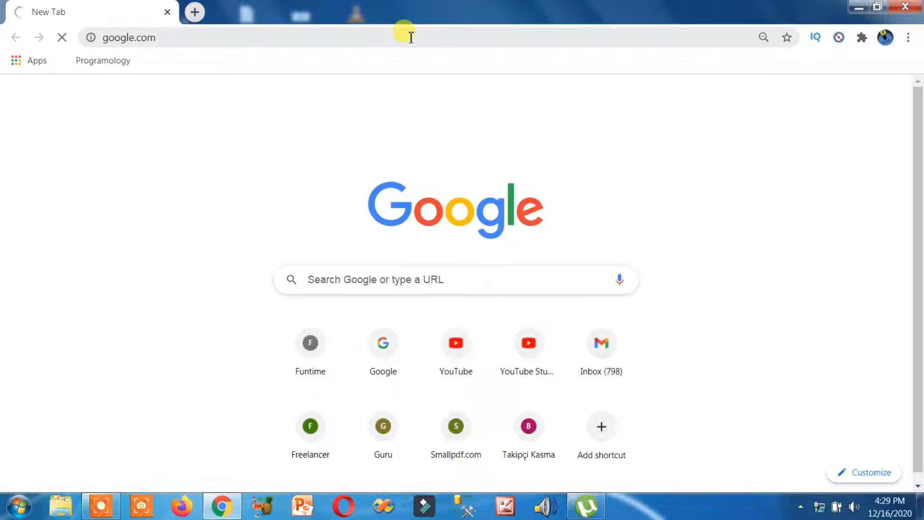
- Search Google for 'hp wireless assistant' and browse down the results to the Softpedia link
text(hp v)
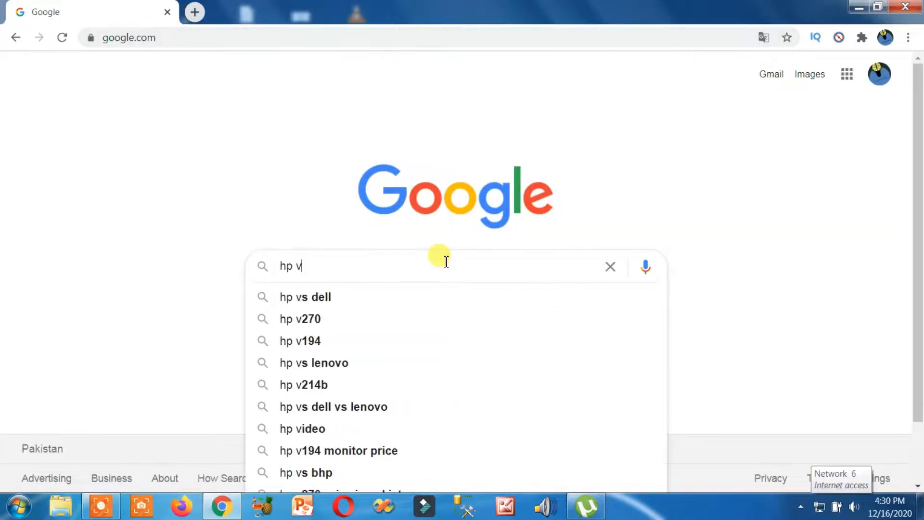
text(wirelss)
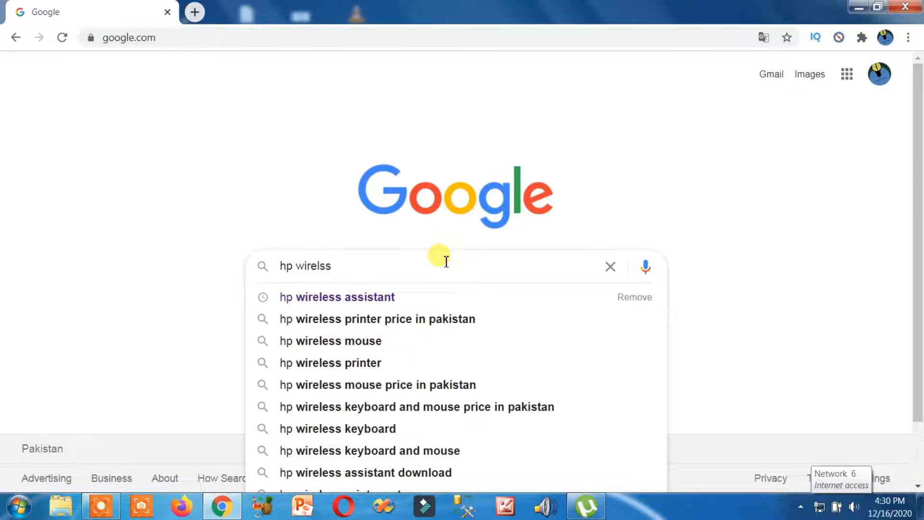
click(337, 296)
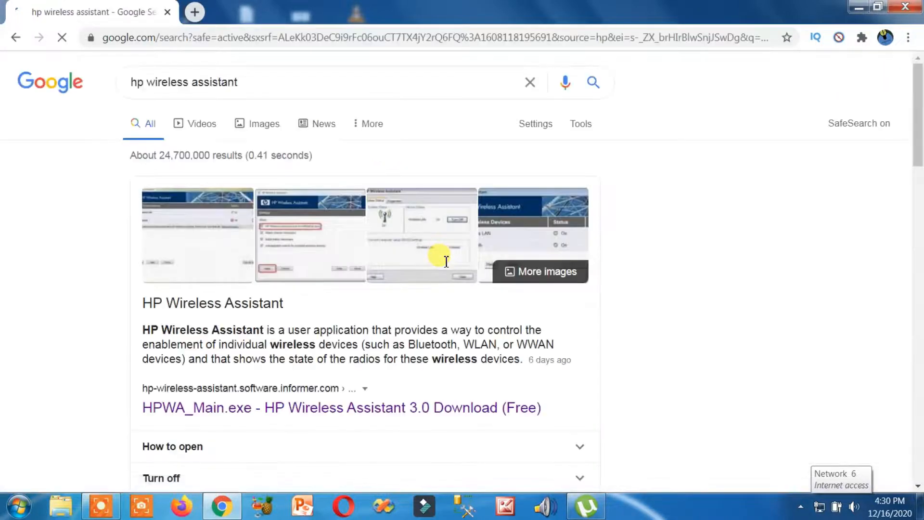
scroll(down, 3)
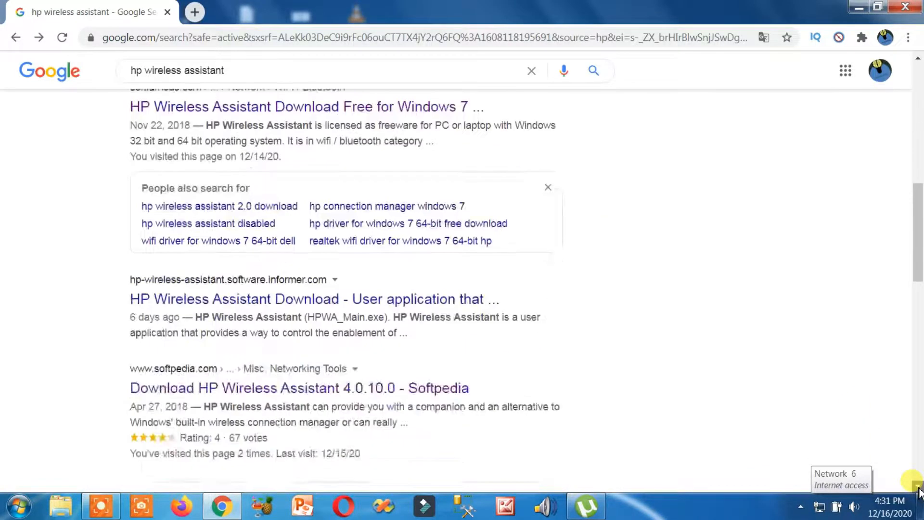
scroll(down, 3)
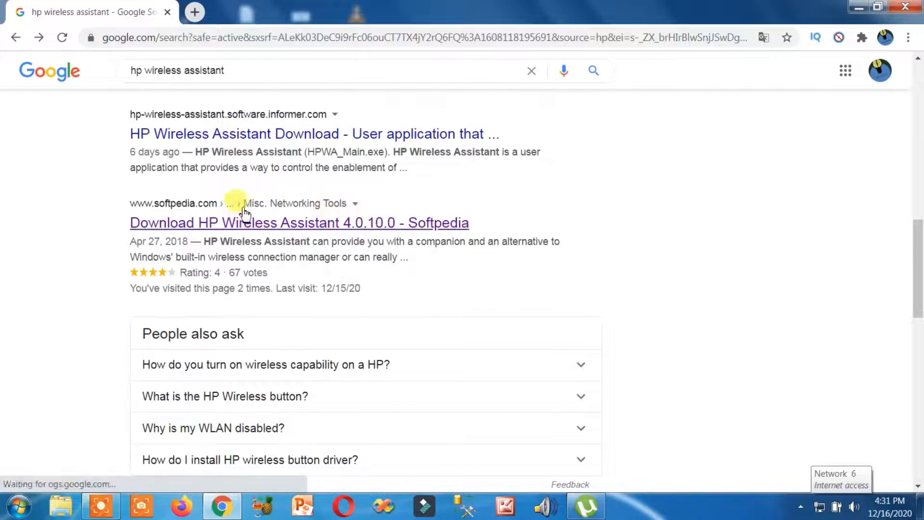
mouse_move(177, 222)
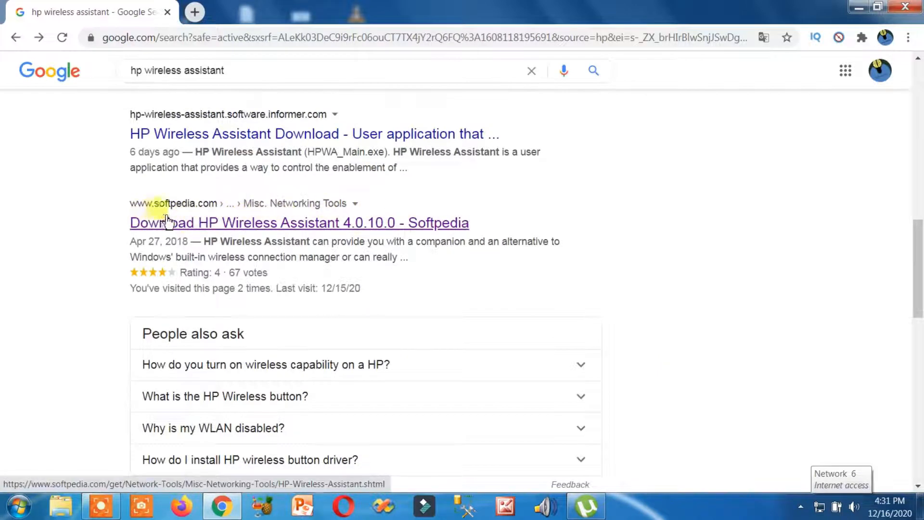
mouse_move(348, 230)
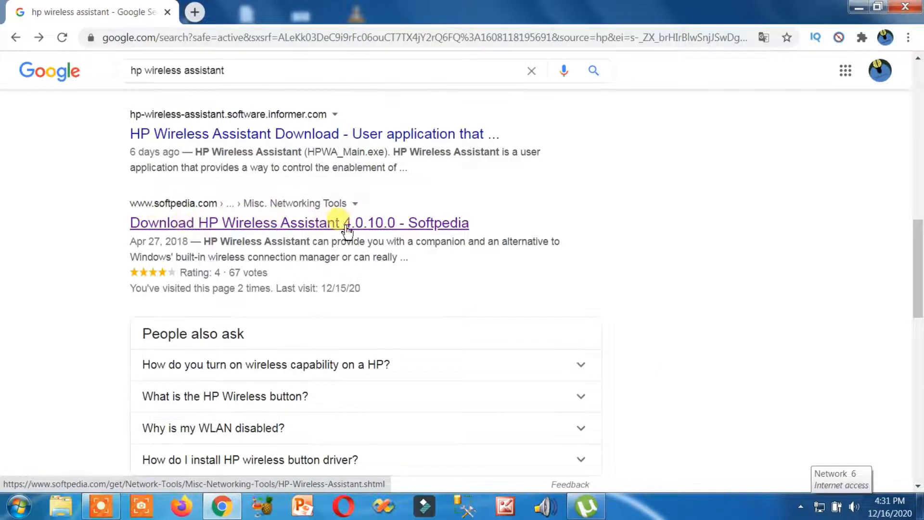
mouse_move(216, 211)
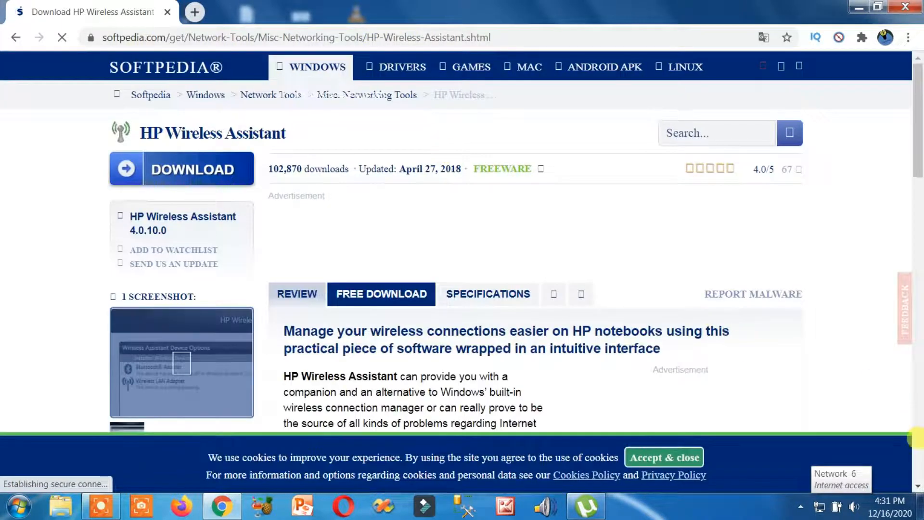
- Start the HP Wireless Assistant installer download via Softpedia Secure Download (US)
scroll(down, 3)
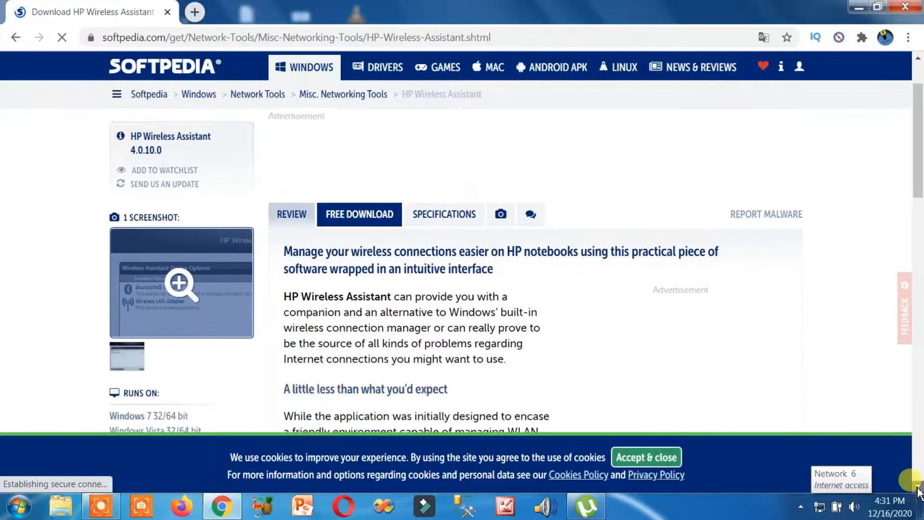
scroll(down, 3)
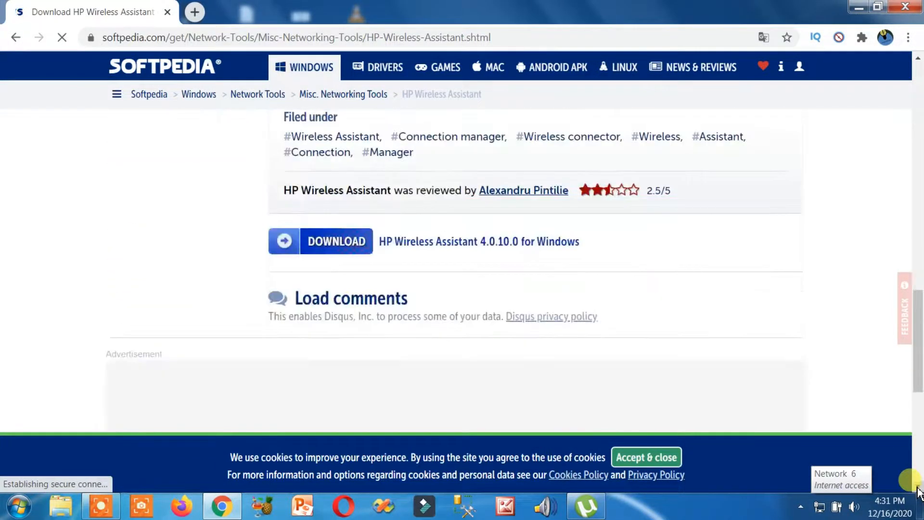
mouse_move(395, 247)
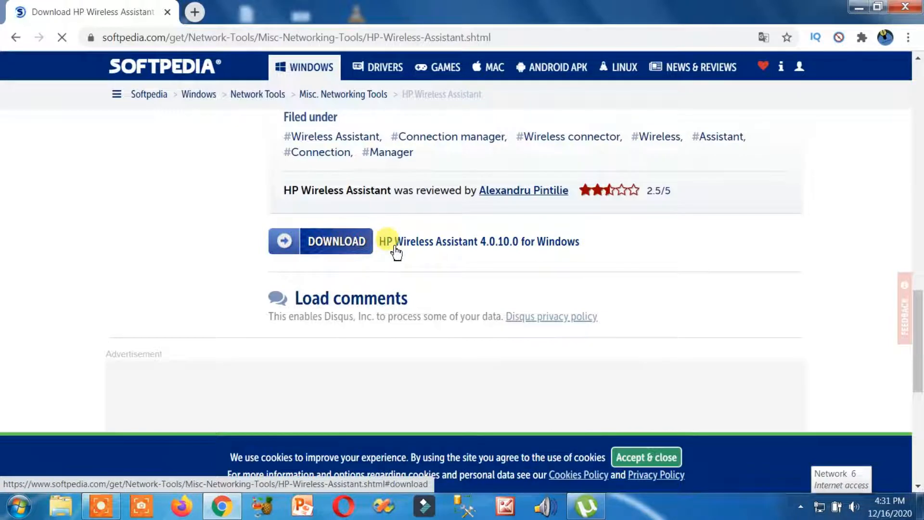
click(337, 241)
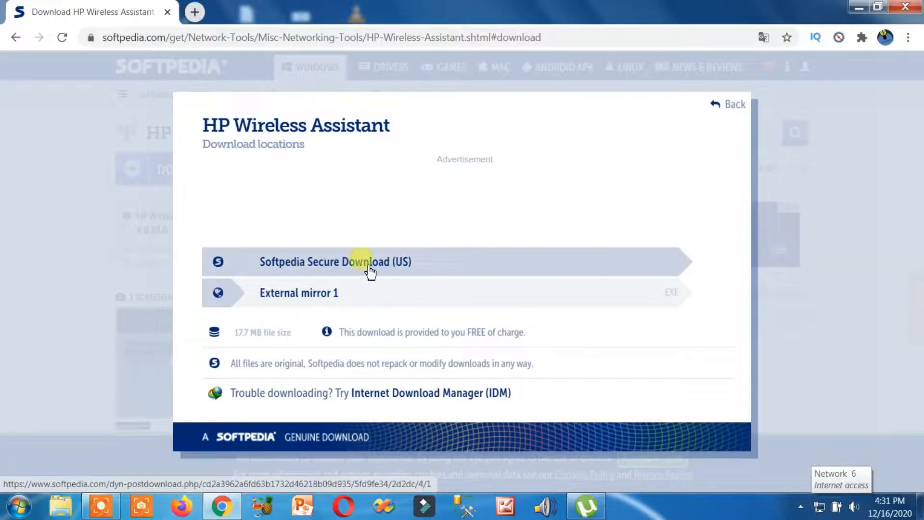
mouse_move(350, 266)
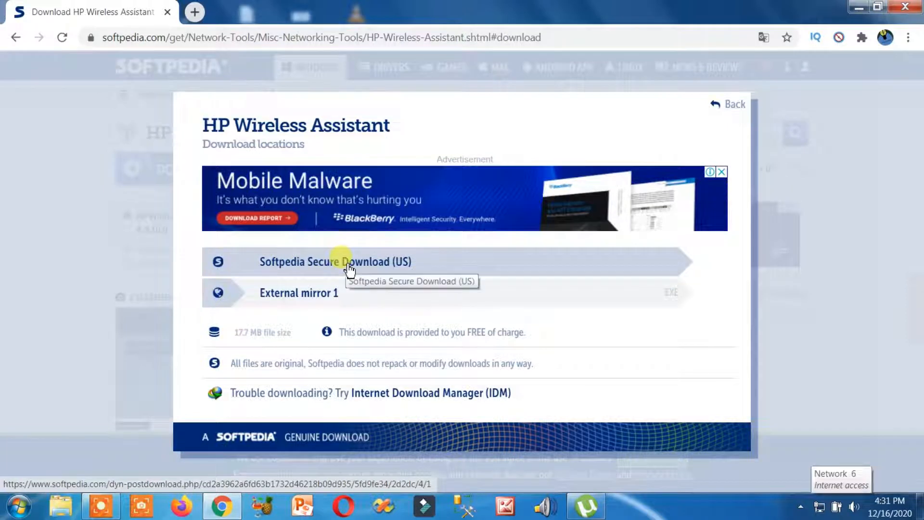
click(336, 261)
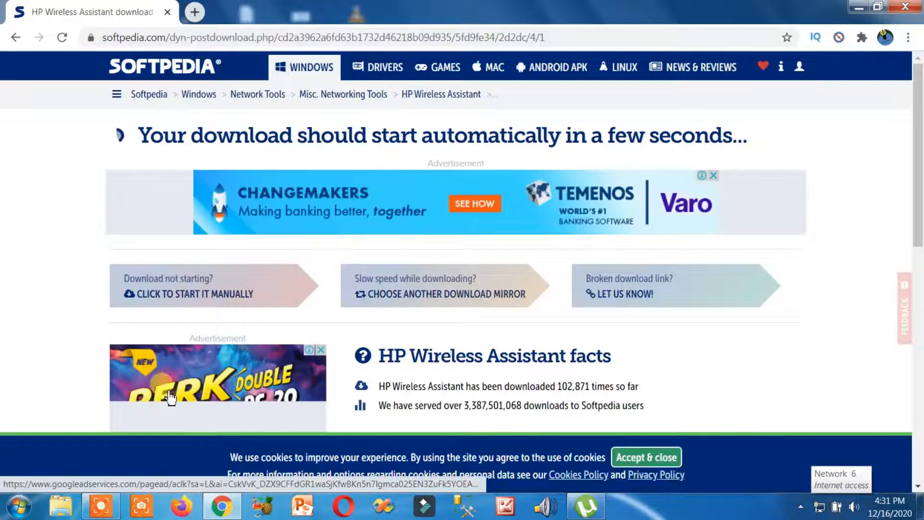
mouse_move(305, 334)
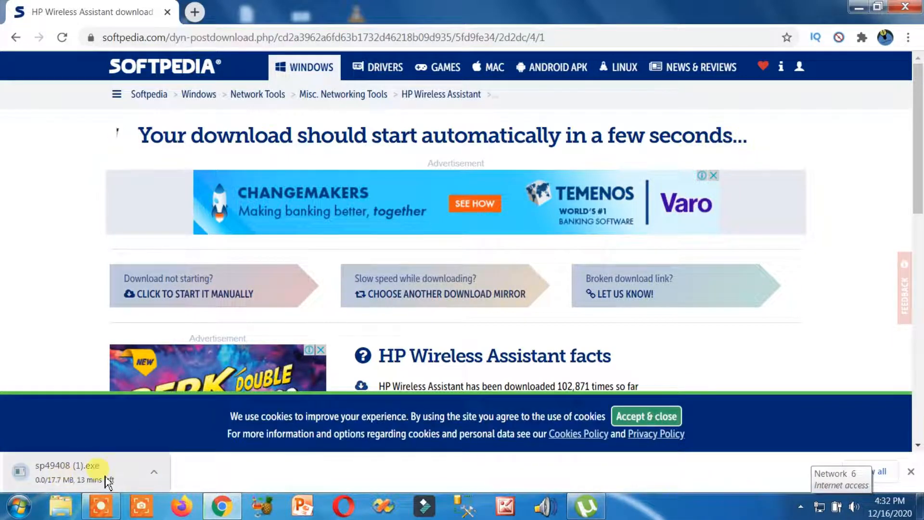
mouse_move(194, 478)
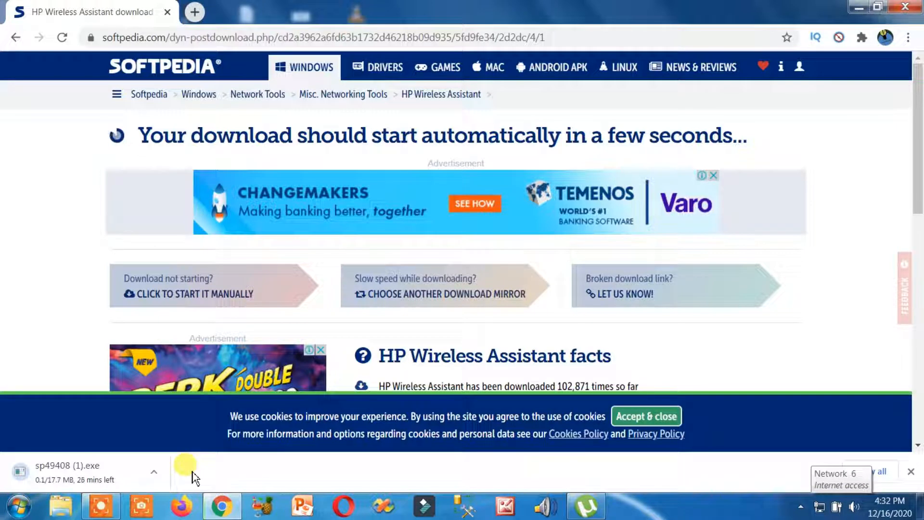
- Pause the running sp49408 (1).exe installer download in Chrome
click(153, 472)
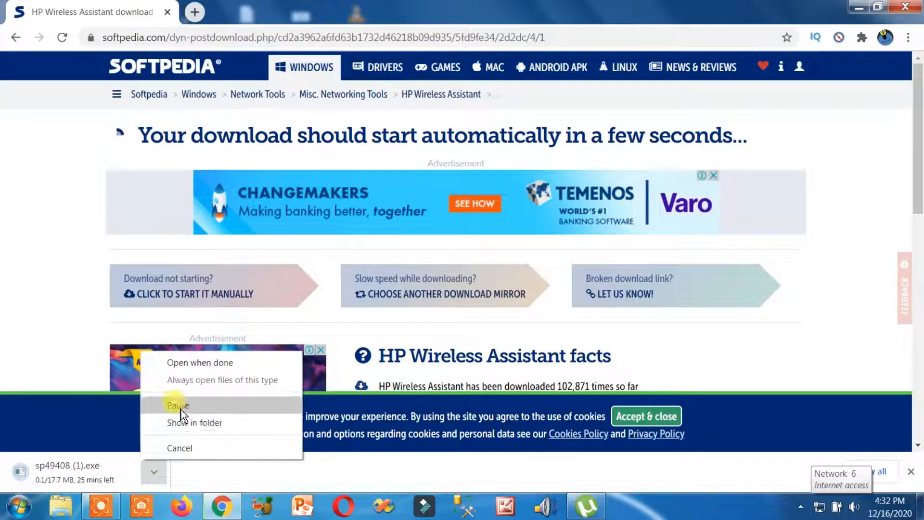
click(16, 505)
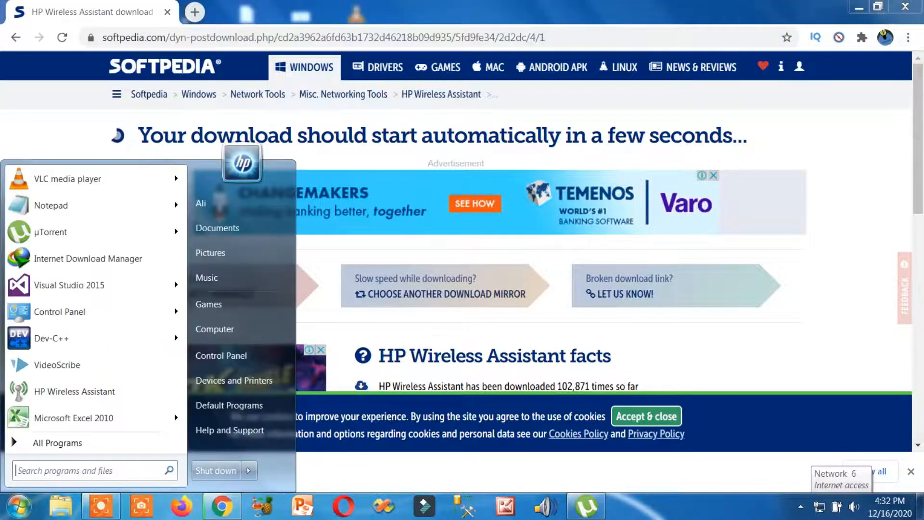
mouse_move(74, 392)
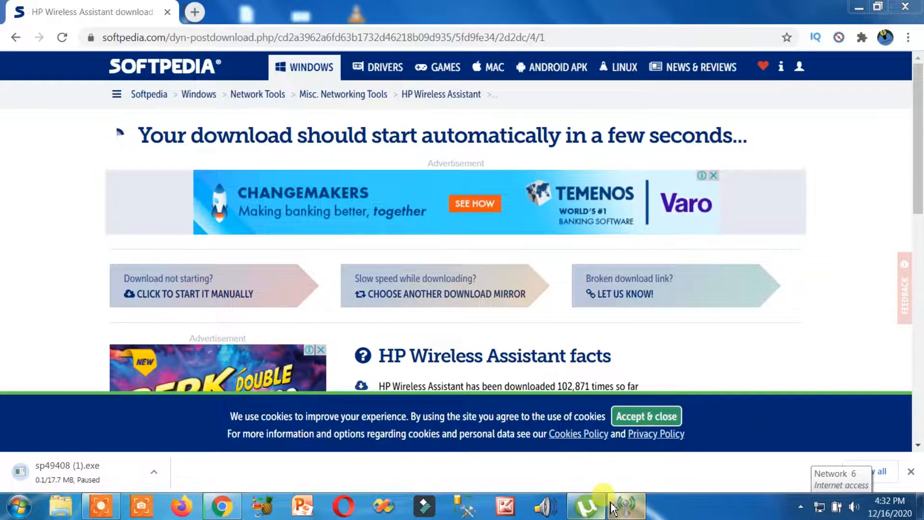
- Turn on the Wireless LAN Adapter in HP Wireless Assistant and show available networks (PTCL-BB, TP-LINK_88AE)
click(625, 506)
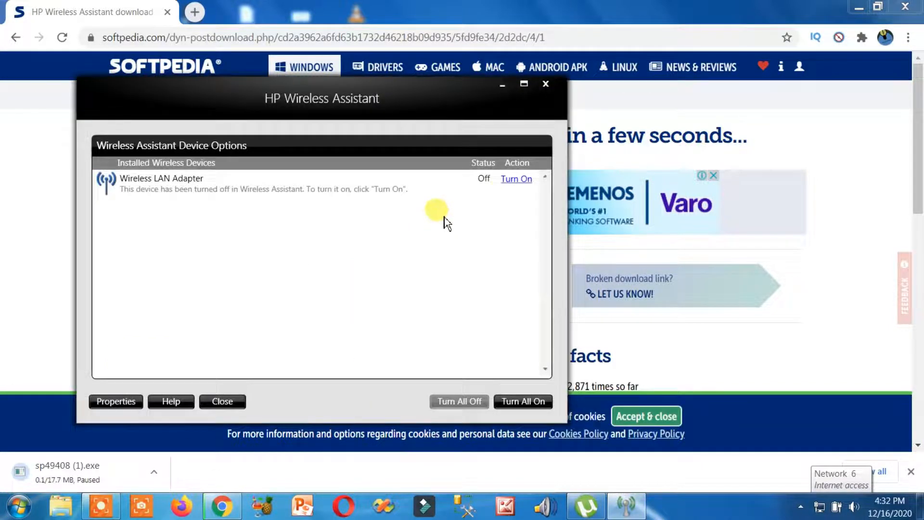
mouse_move(516, 179)
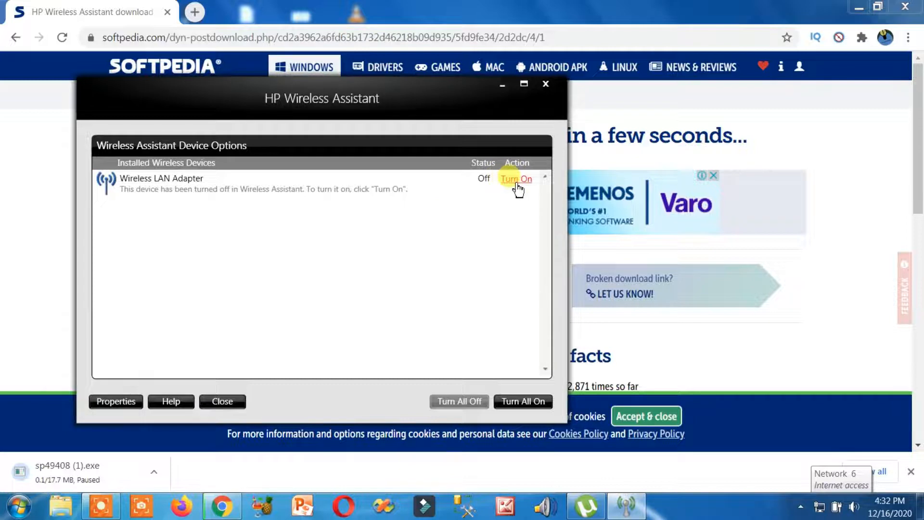
click(516, 179)
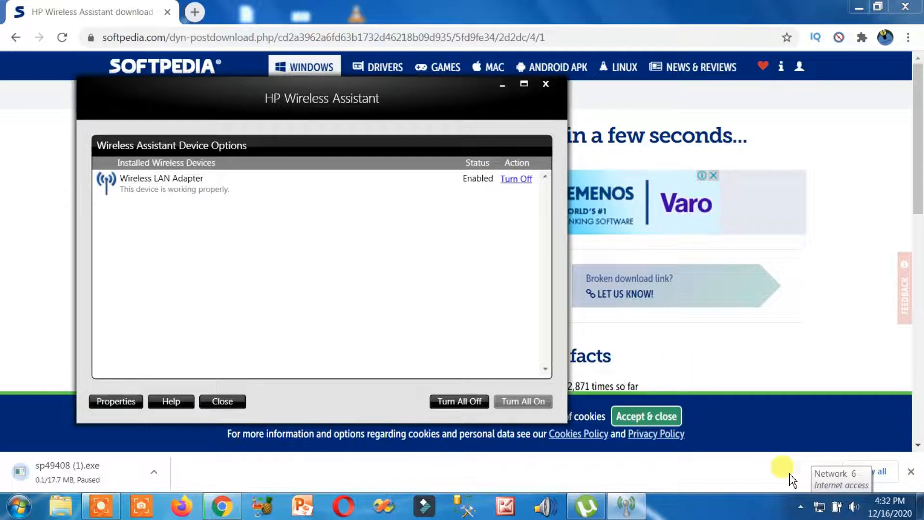
mouse_move(811, 508)
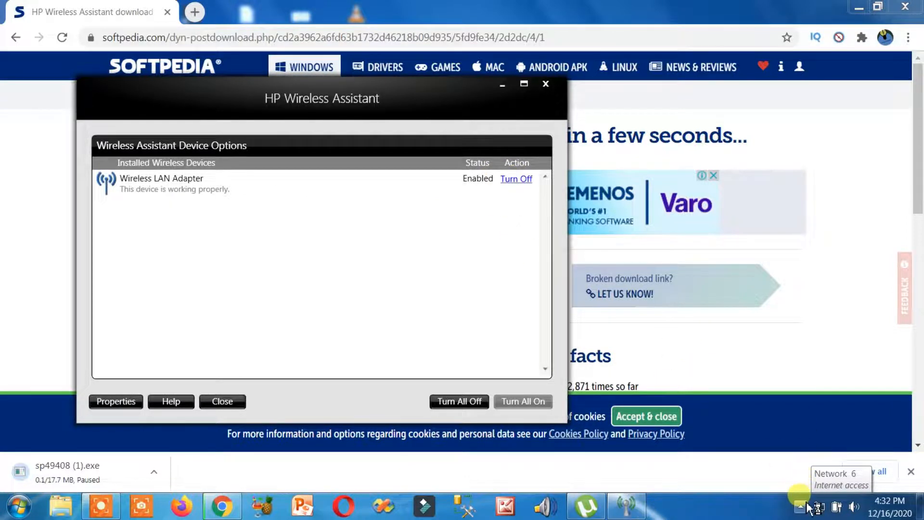
click(818, 508)
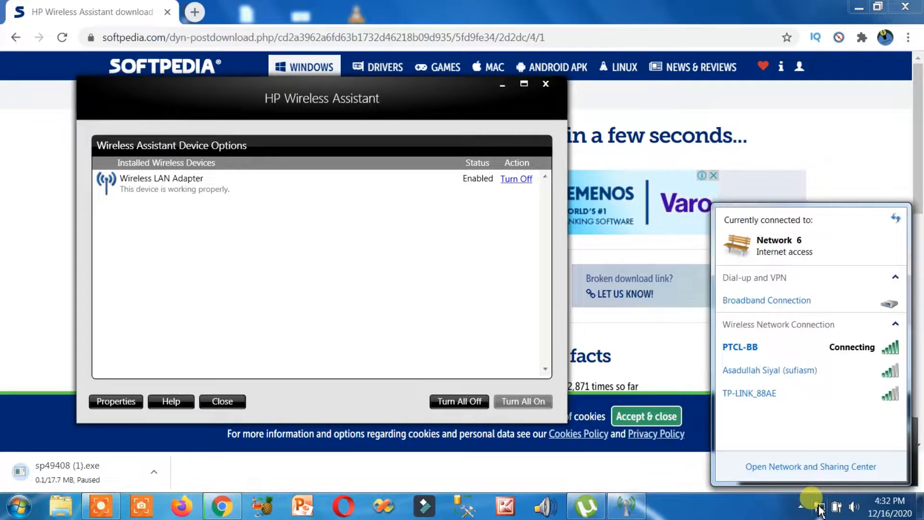